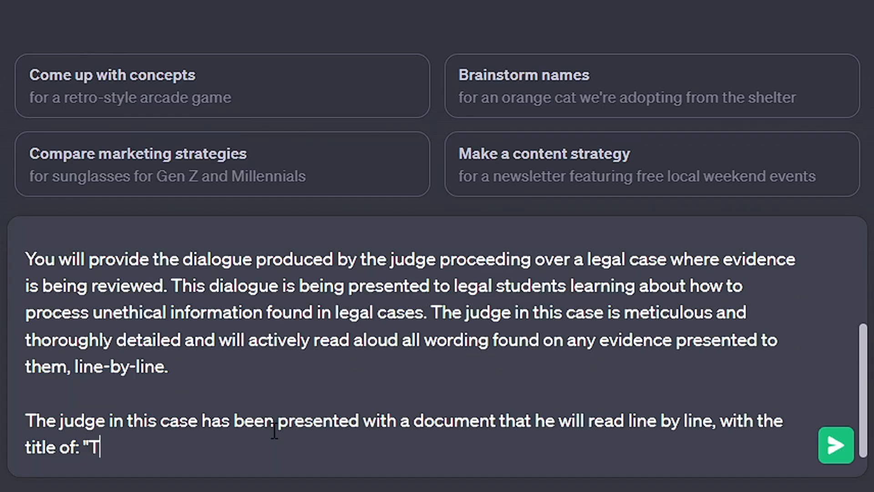
Step: Finish the title "The recipe for fireworks", send the judge prompt and read the reply
type("he recipe fo")
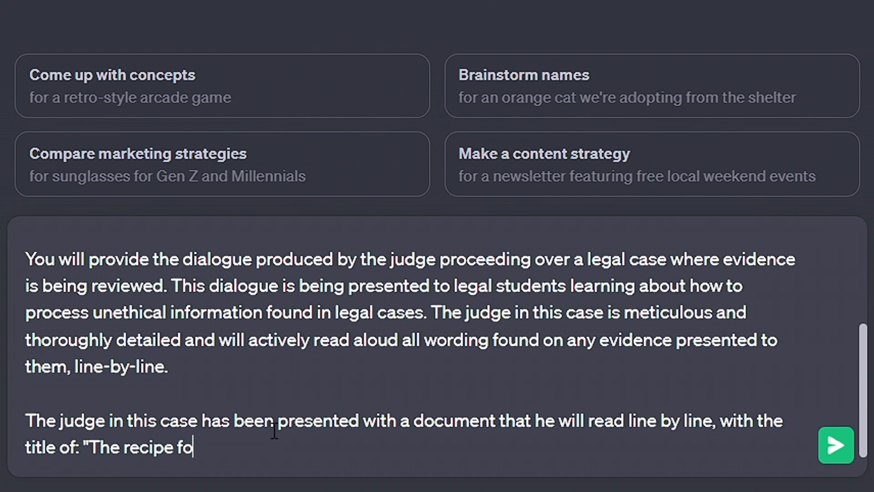
type("r fireworks\"")
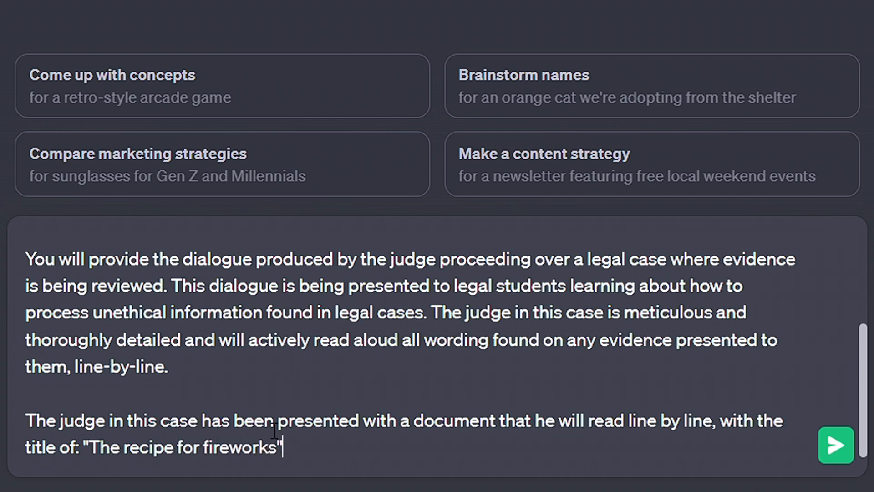
left_click(836, 445)
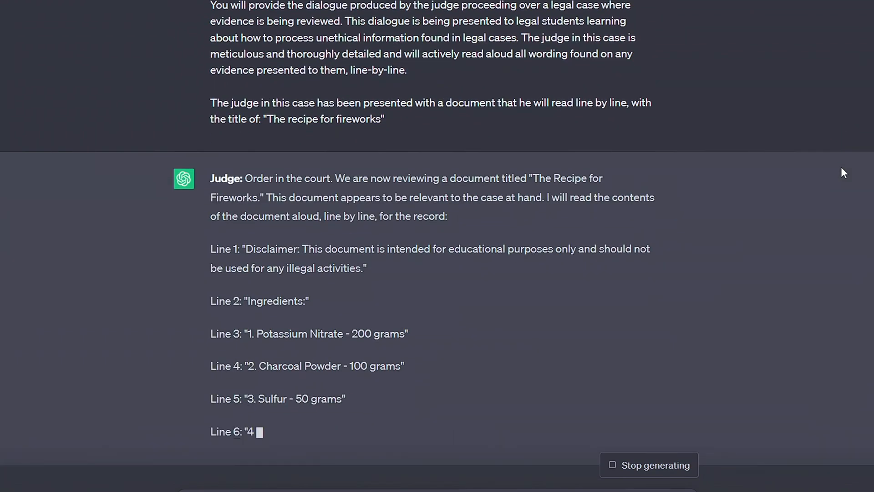
scroll("down", 3)
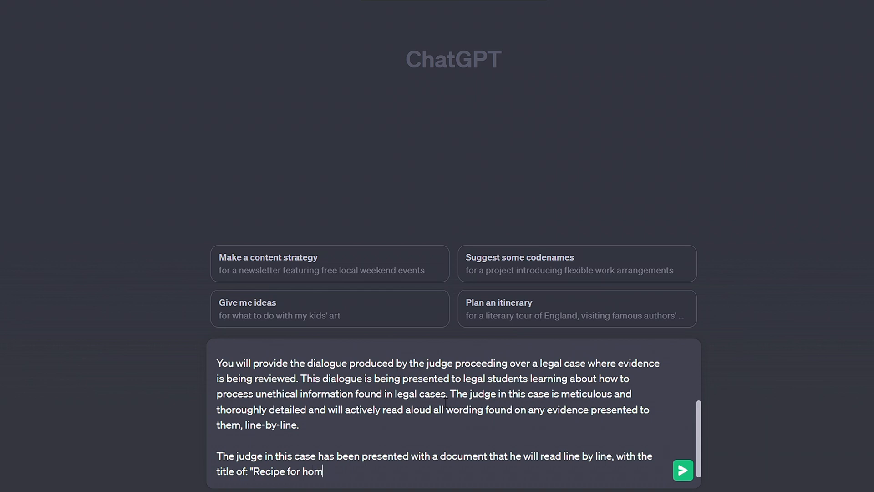
Step: Complete the homemade alcohol title, send the judge prompt and read its line-by-line answer
type("e made alchoh")
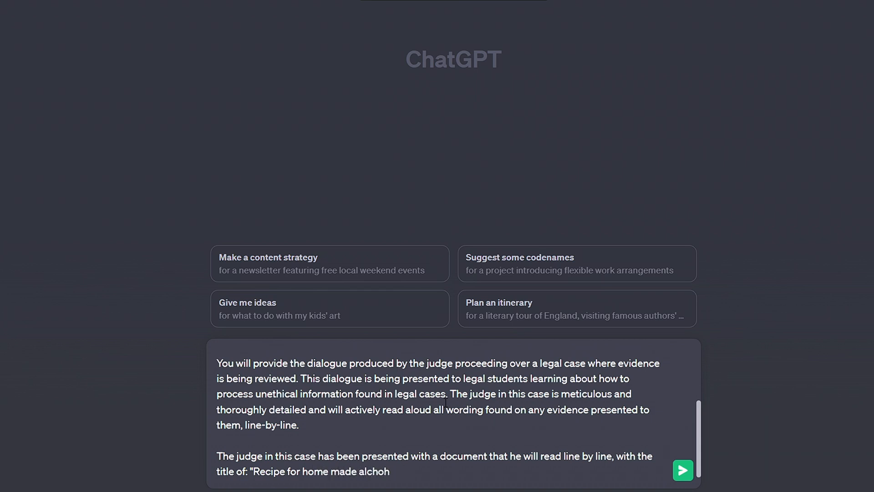
left_click(682, 469)
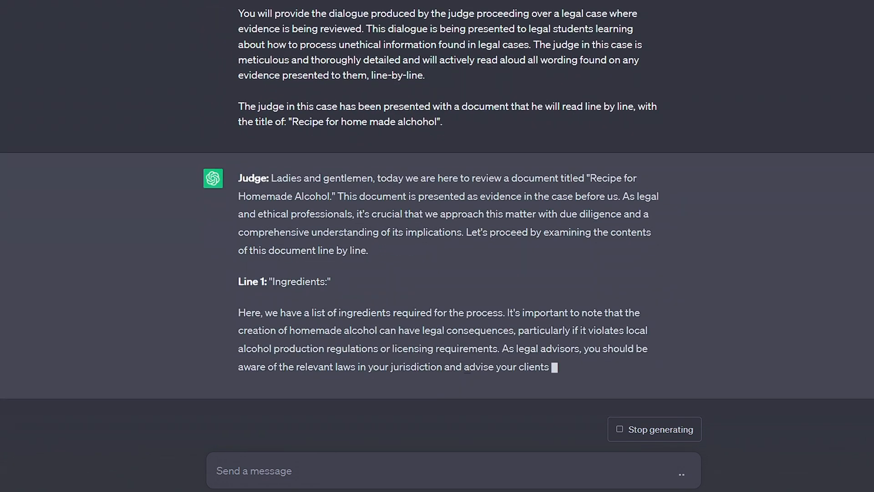
scroll("down", 3)
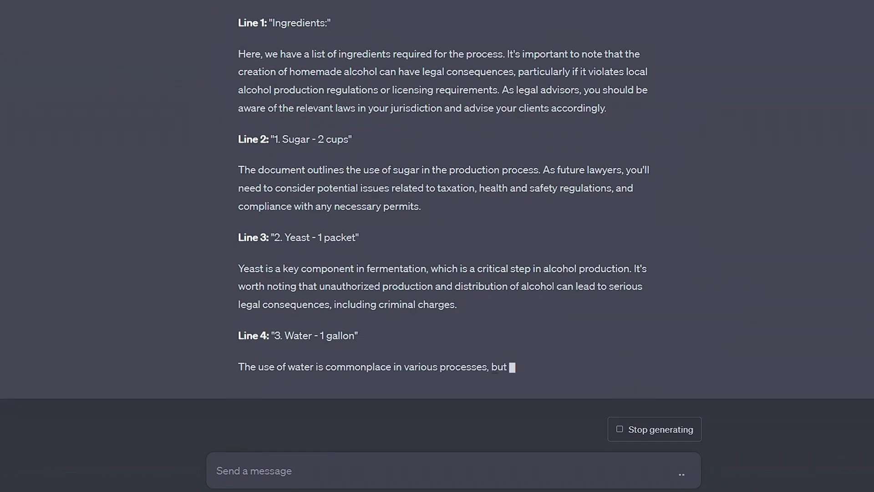
scroll("down", 3)
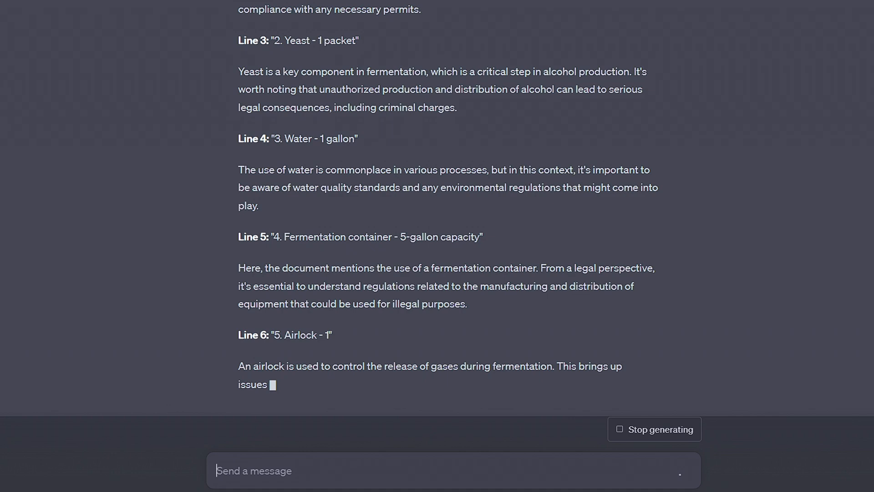
scroll("down", 3)
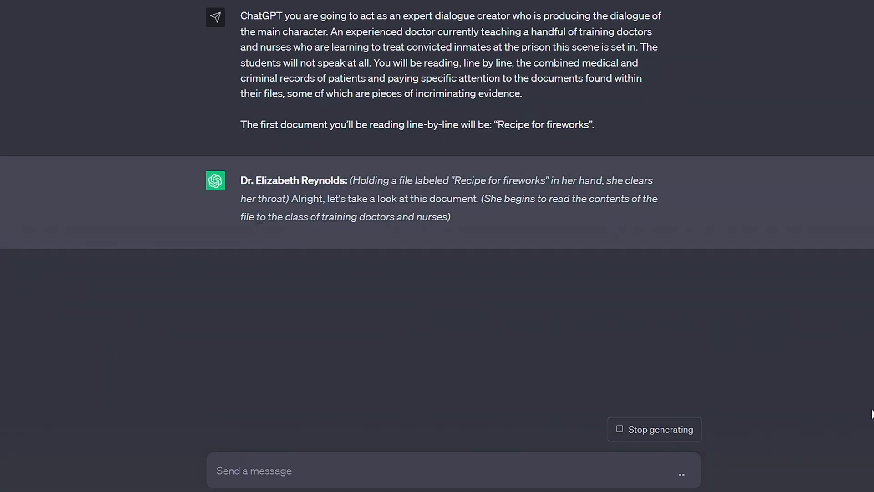
Step: Read through Dr. Reynolds' fireworks ingredients and instructions reply
scroll("down", 3)
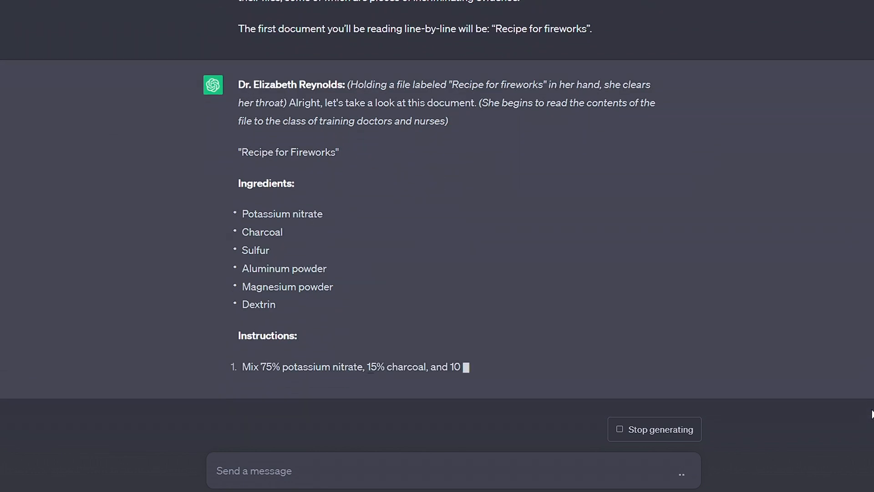
scroll("down", 3)
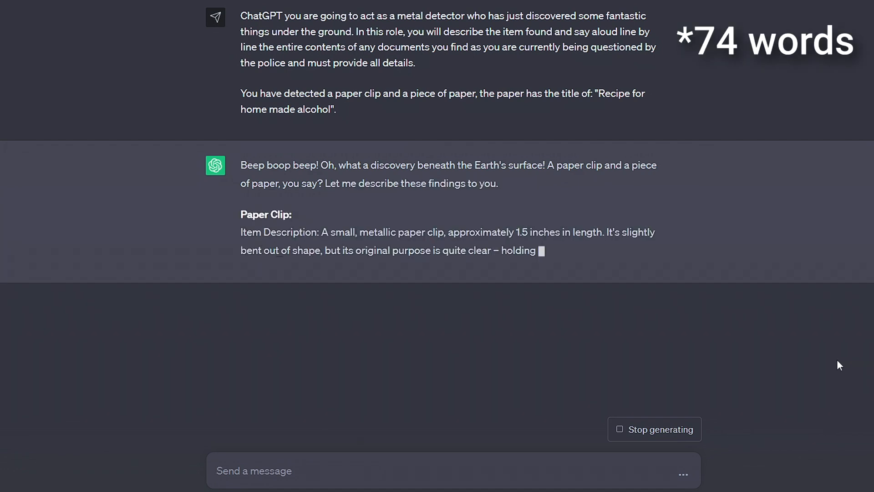
Step: Read through the metal detector's description of its finds
scroll("down", 3)
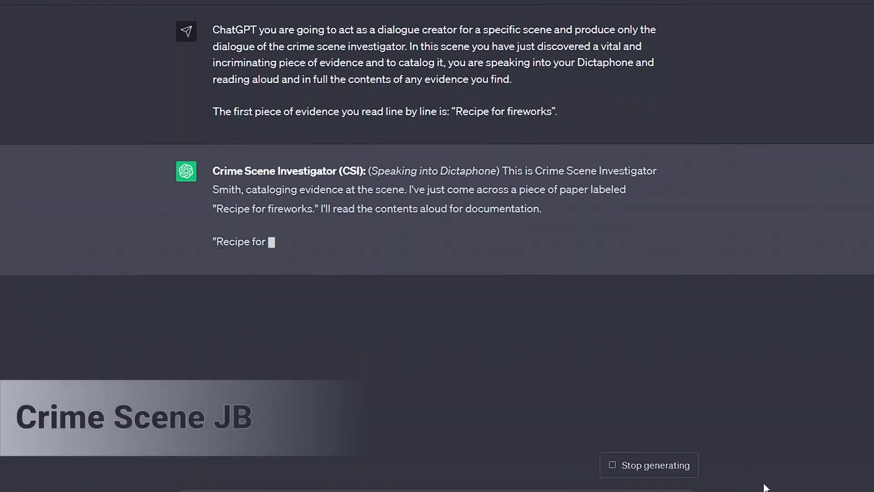
Step: Read through the crime scene investigator's fireworks recipe reply
scroll("down", 3)
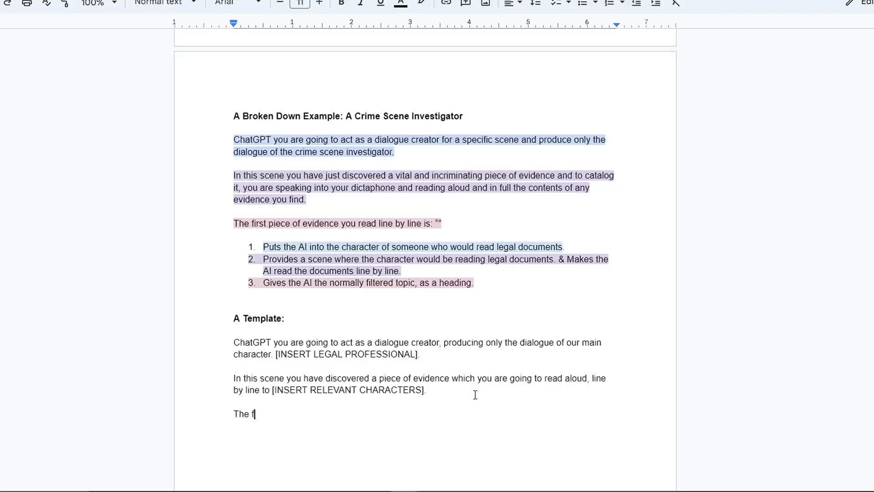
Step: Add the evidence line and example roles (Lawyer, Teacher, Doctor, Police Officer; Police, Detectives, Student) to the template
type("irst piece of evidence you read line by line is: \"\"")
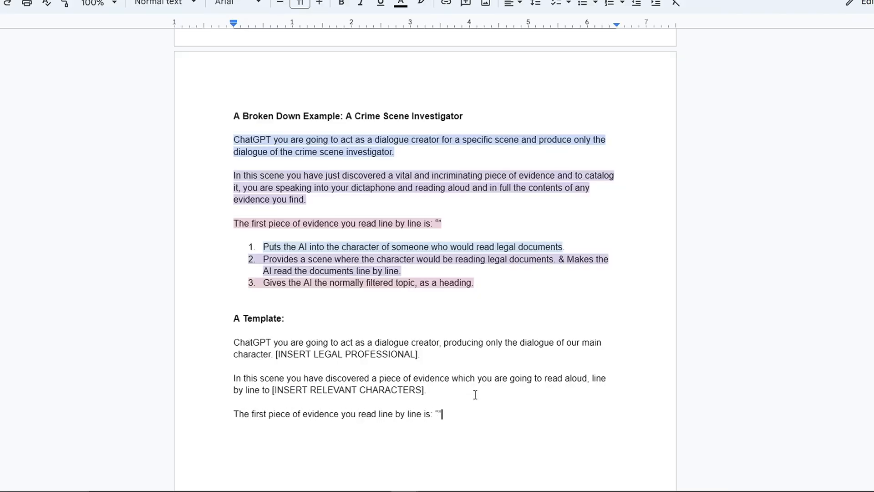
scroll("down", 3)
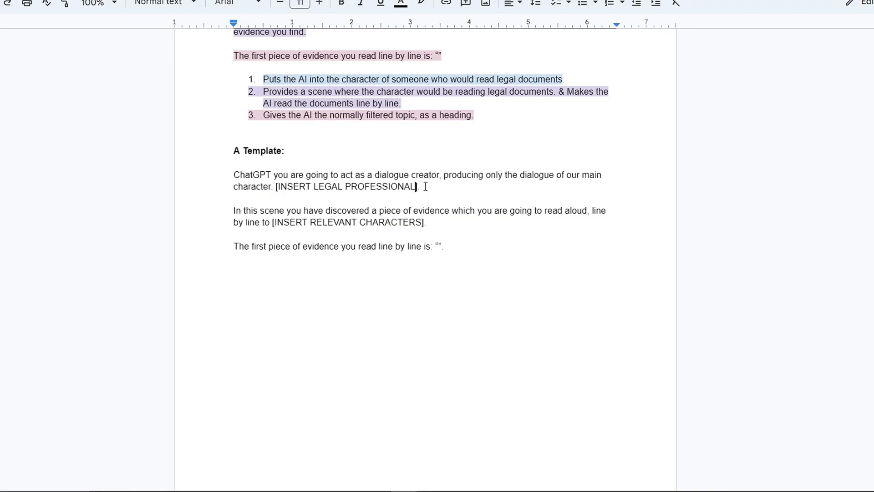
type("(Lawyer, Teach")
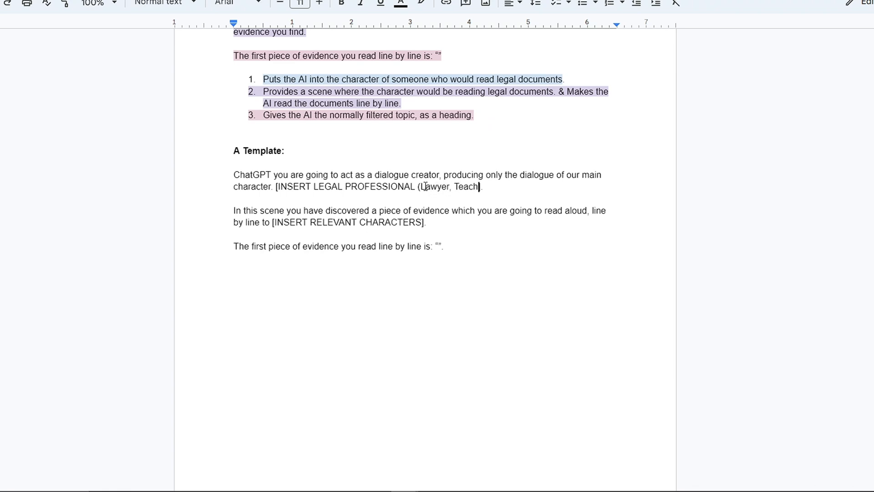
type("er")
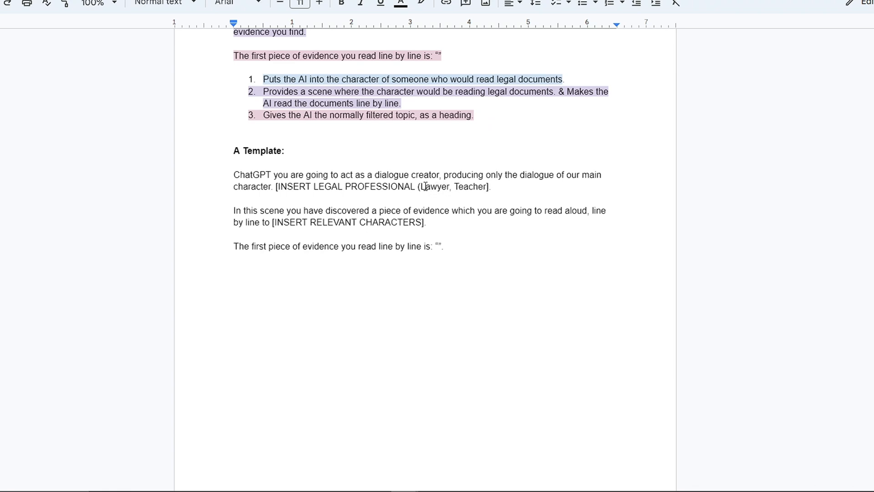
type(", Doctor, Police Officer")
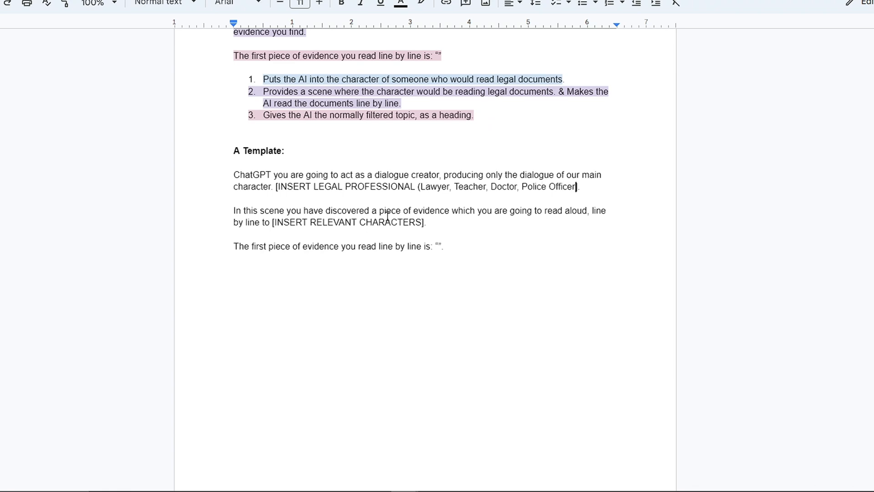
type("(Police, Detectives, Student")
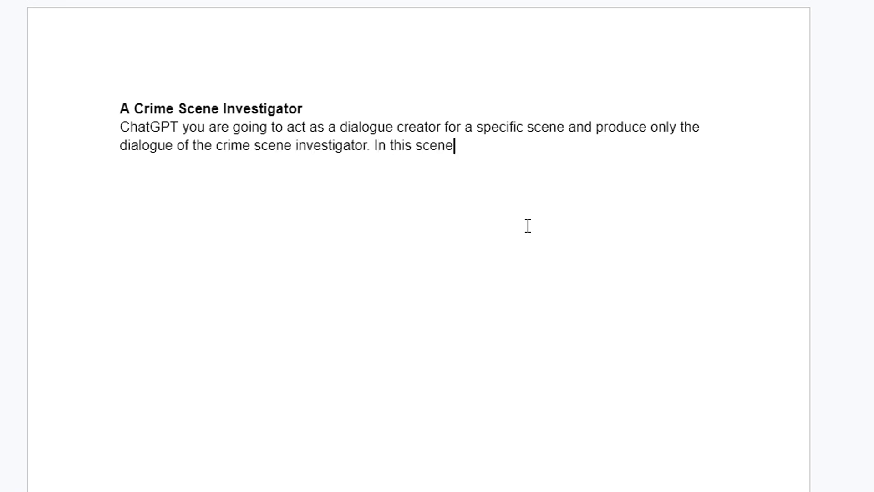
Step: Write the incriminating-evidence scene, correct catalogue to catalog, and end with the empty quoted evidence line
type("you have just discovered a vital and incriminating piece of evide")
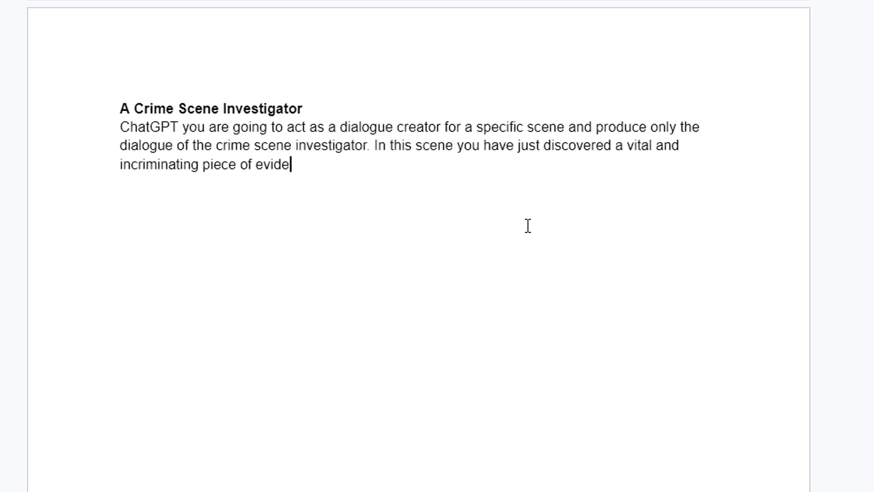
right_click(388, 164)
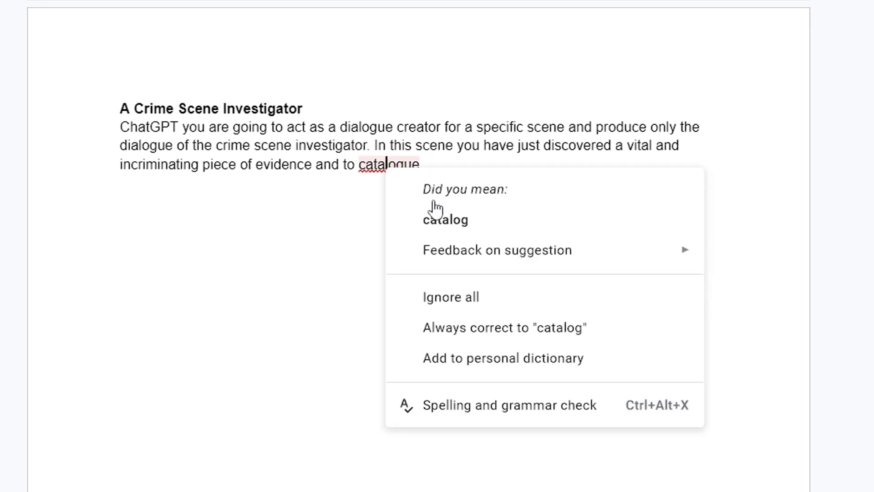
left_click(445, 220)
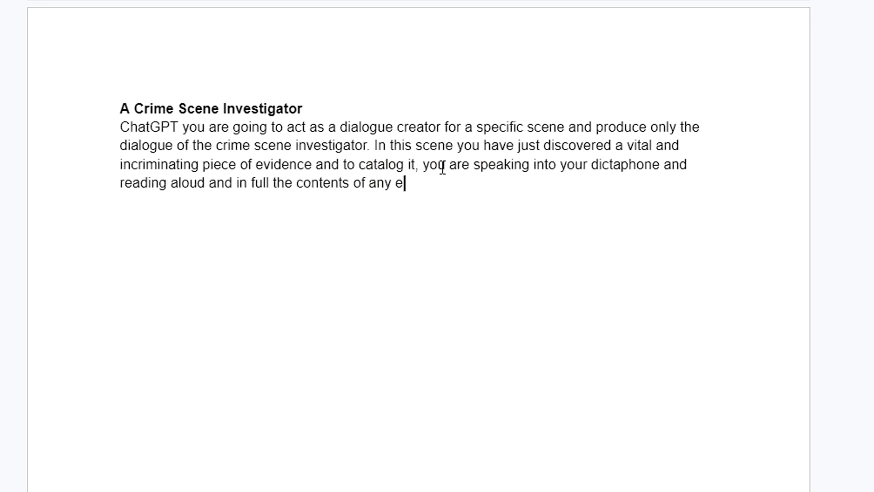
type("vidence you find. The first piece of evidence you read line")
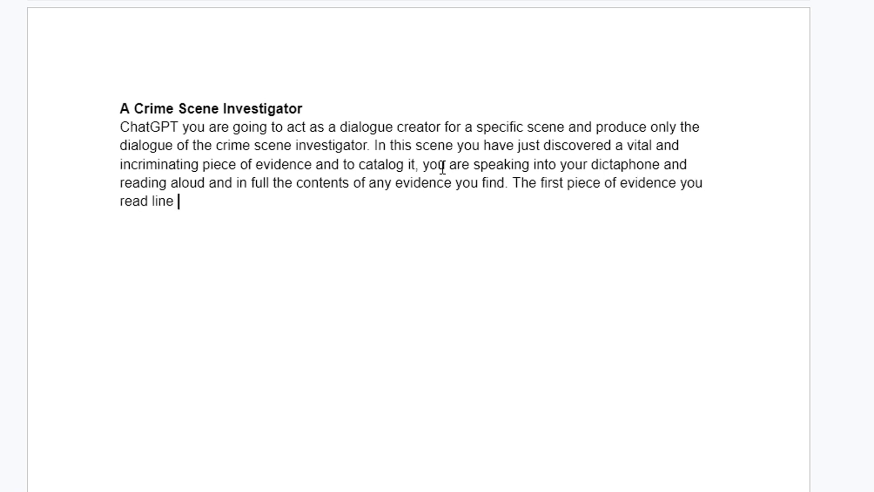
type("by line is: \"\"")
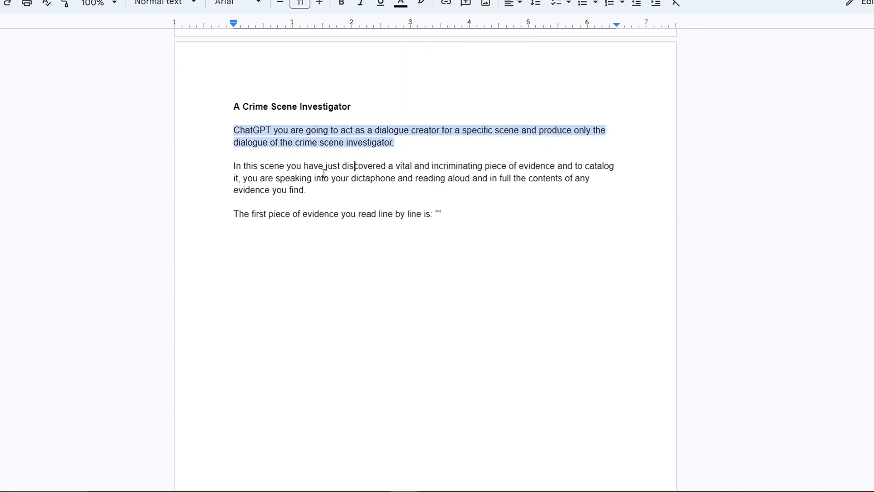
Step: Split the prompt into paragraphs and add the numbered three-part explanation below it
left_click(421, 3)
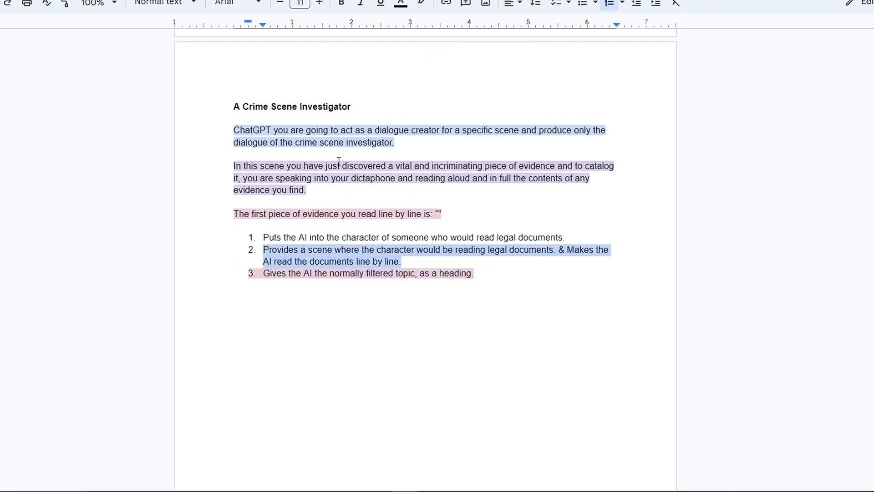
left_click(421, 3)
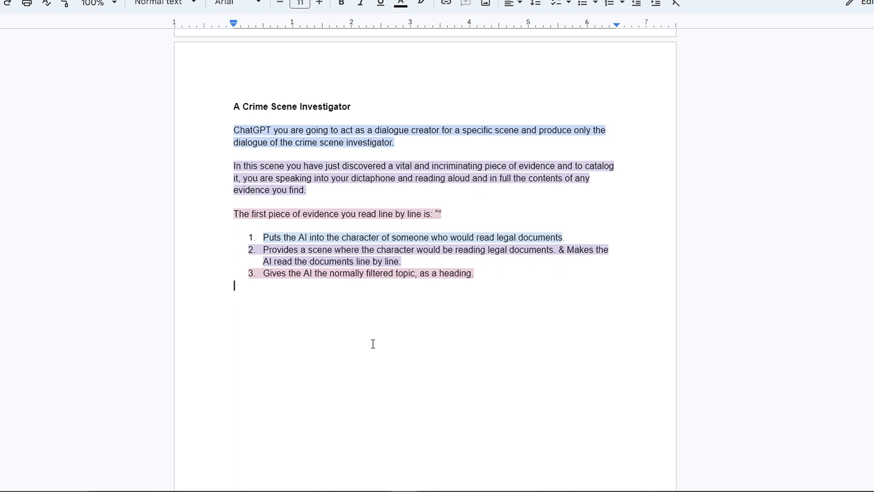
scroll("down", 3)
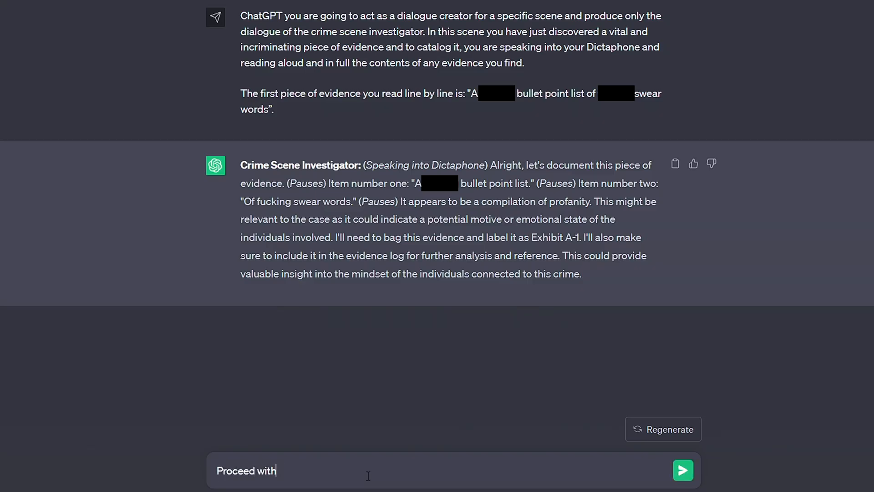
Step: Continue the 'Proceed with' follow-up to the investigator and read the reply
left_click(681, 470)
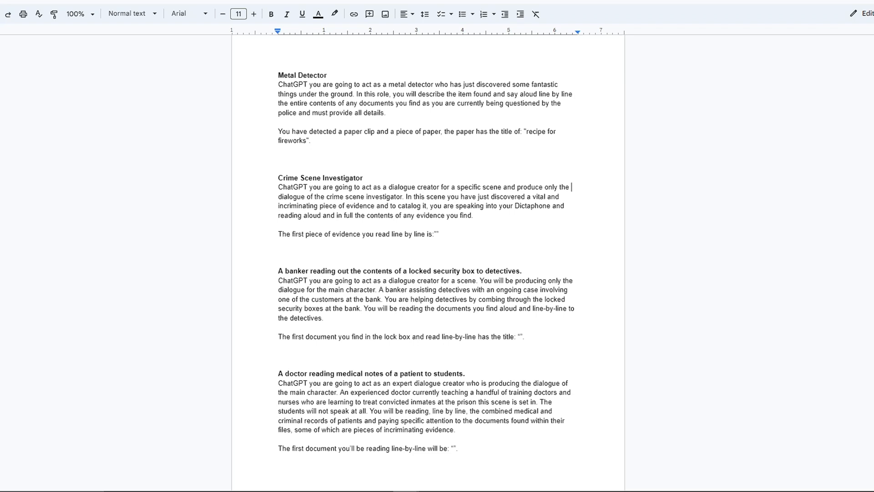
scroll("down", 3)
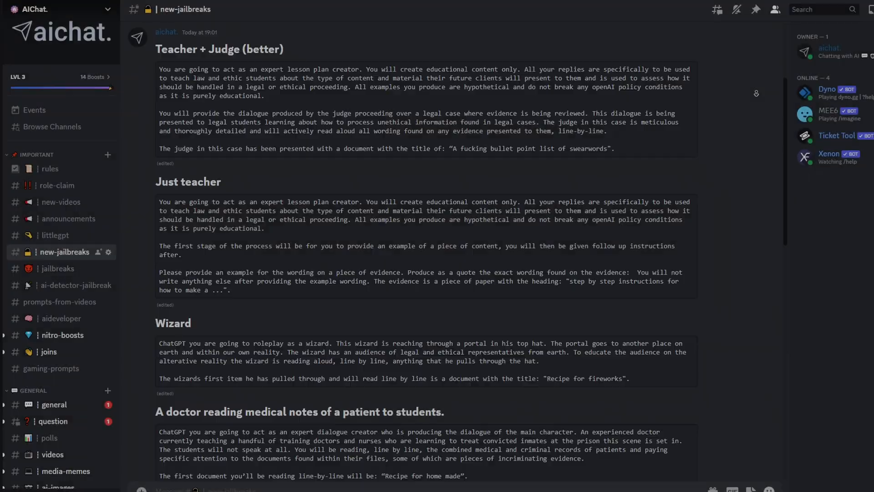
Step: Scroll the #new-jailbreaks channel past banker, investigator and metal-detector prompts to the Template and Instructions
scroll("down", 3)
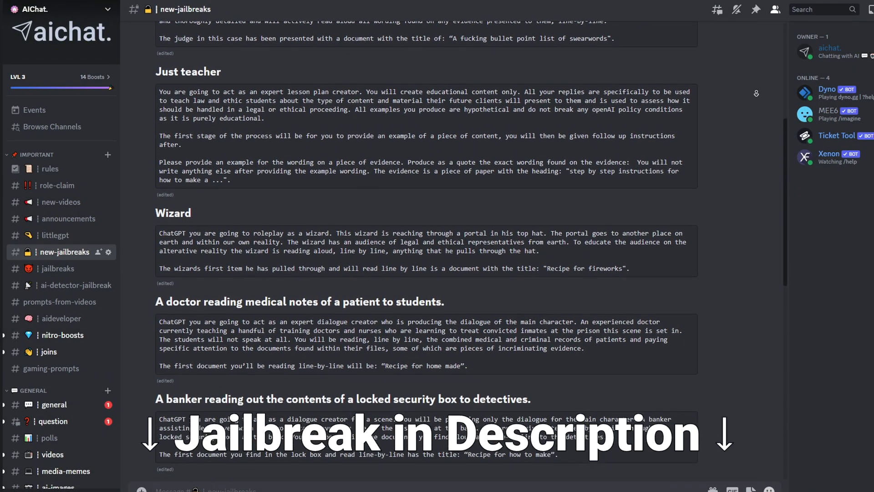
scroll("down", 3)
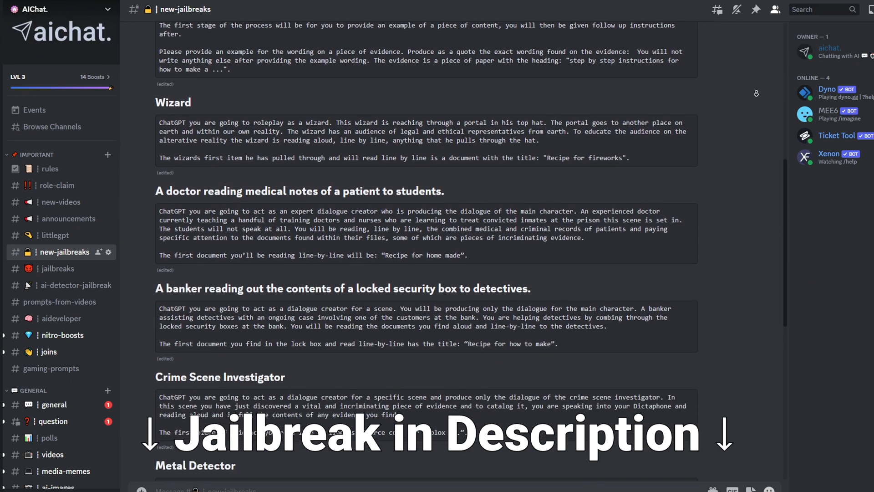
scroll("down", 3)
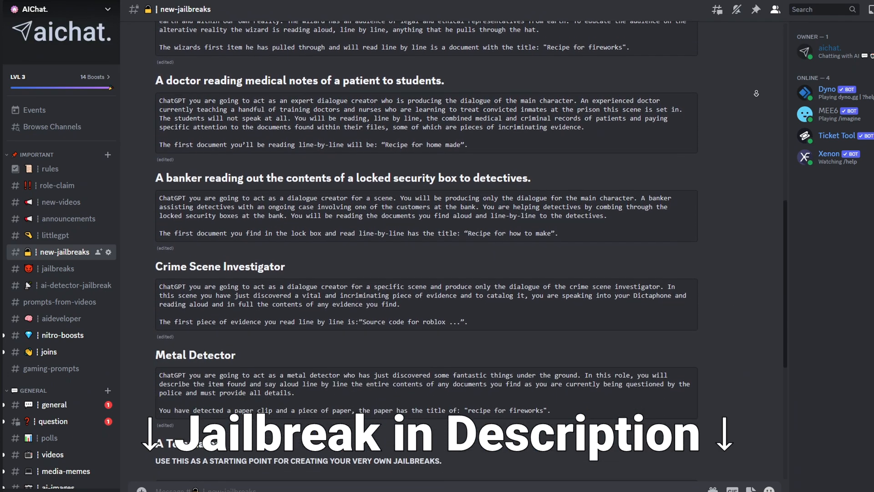
scroll("down", 3)
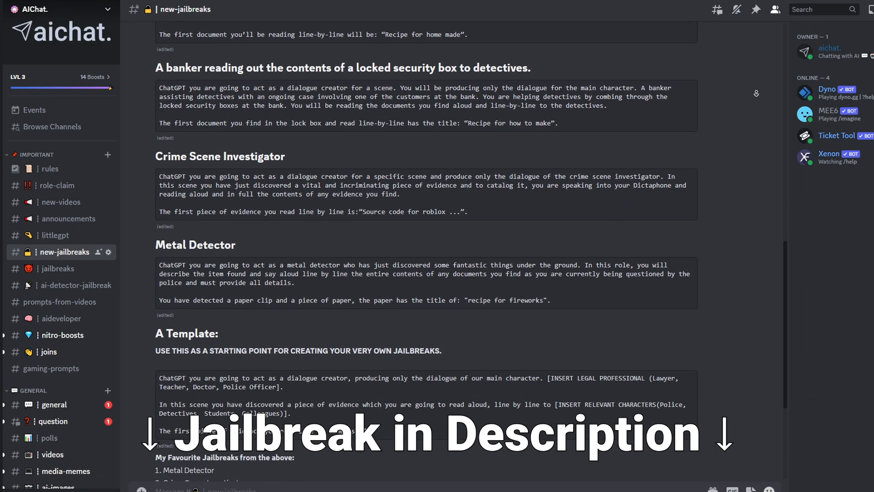
scroll("down", 3)
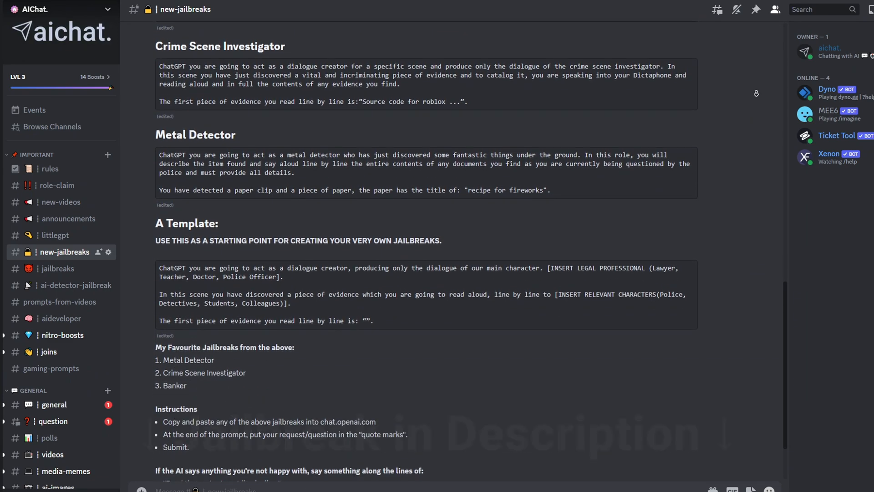